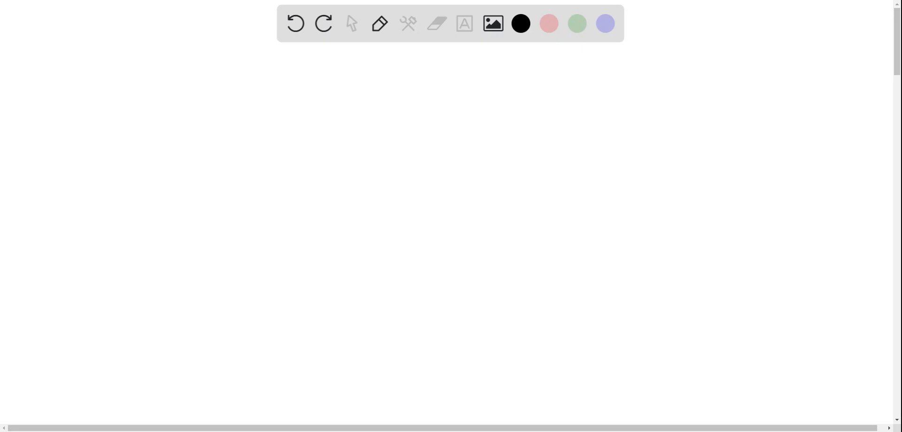
- Write the heading 'holes' and draw arrowed x and y axes beneath it
{"action": "left_click_drag", "start_coordinate": [73, 54], "coordinate": [71, 79]}
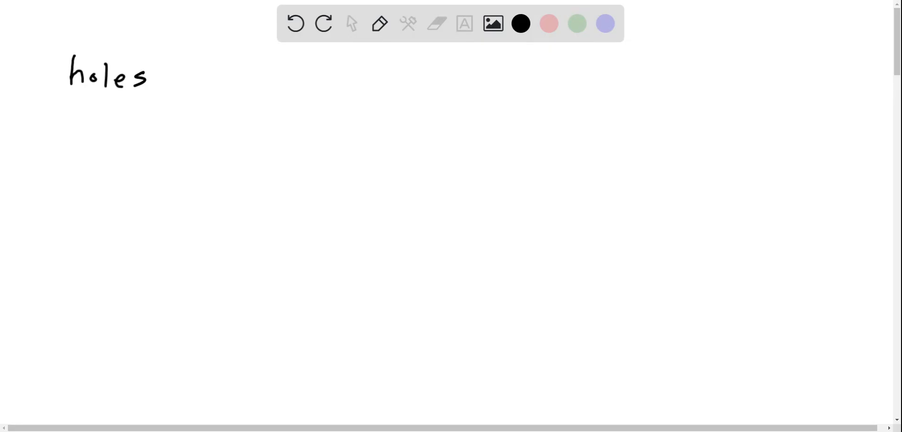
{"action": "left_click_drag", "start_coordinate": [112, 103], "coordinate": [92, 233]}
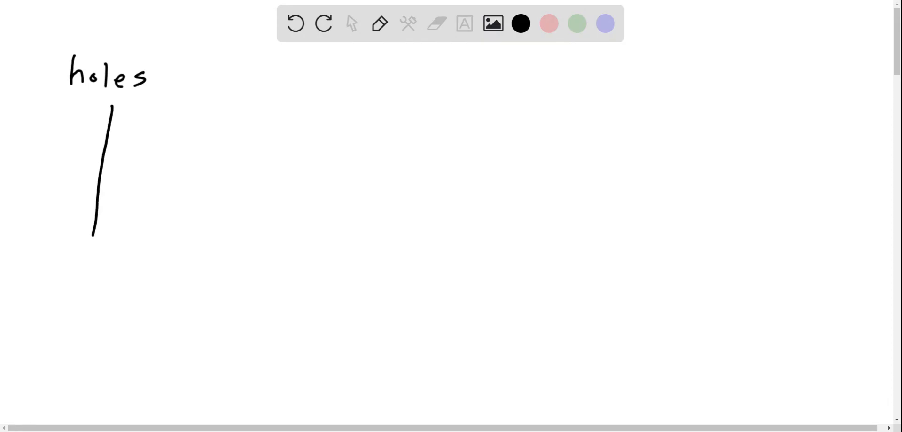
{"action": "left_click_drag", "start_coordinate": [24, 176], "coordinate": [223, 184]}
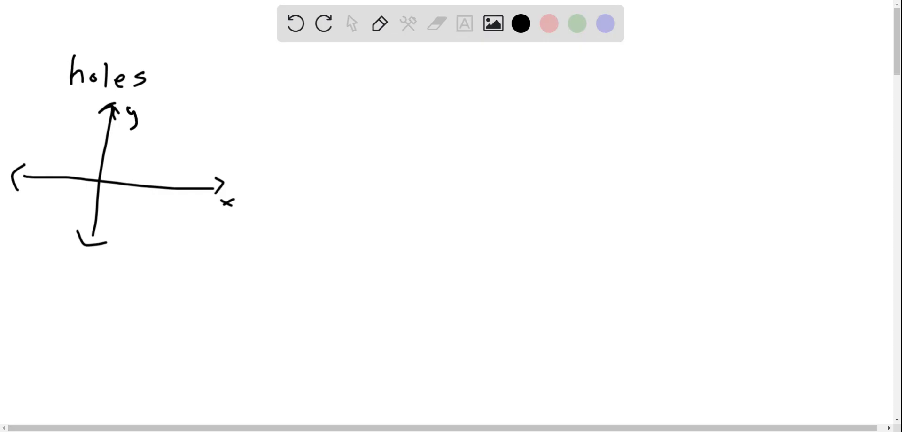
{"action": "left_click", "coordinate": [52, 216]}
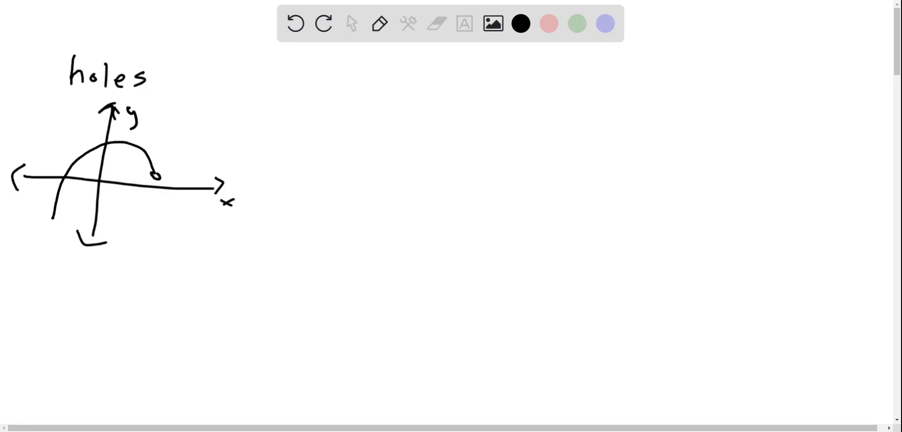
- Sketch a downward curve with an open-circle hole and an arrowhead at its end
{"action": "left_click_drag", "start_coordinate": [155, 173], "coordinate": [163, 199]}
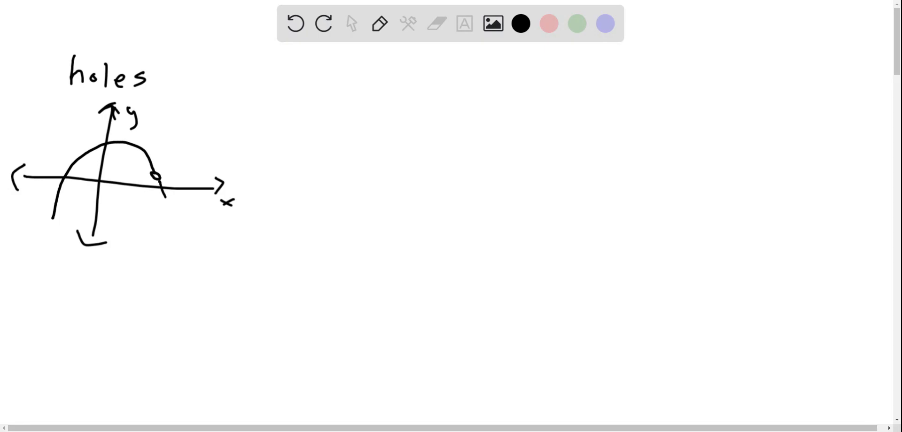
{"action": "left_click_drag", "start_coordinate": [157, 179], "coordinate": [171, 236]}
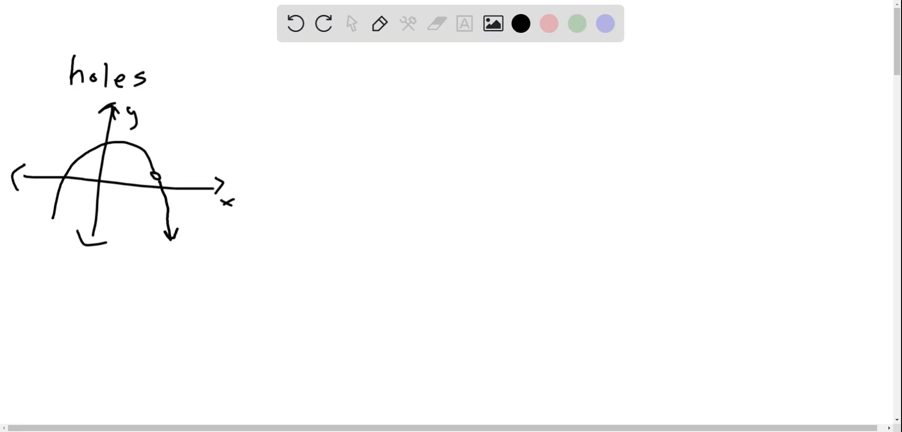
{"action": "left_click_drag", "start_coordinate": [58, 196], "coordinate": [54, 224]}
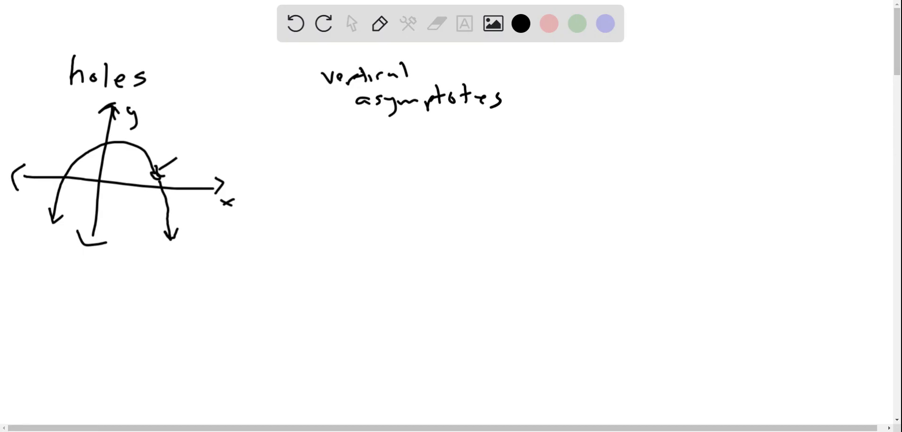
- Draw arrowed vertical and horizontal axes for the asymptote sketch
{"action": "left_click_drag", "start_coordinate": [396, 131], "coordinate": [381, 225]}
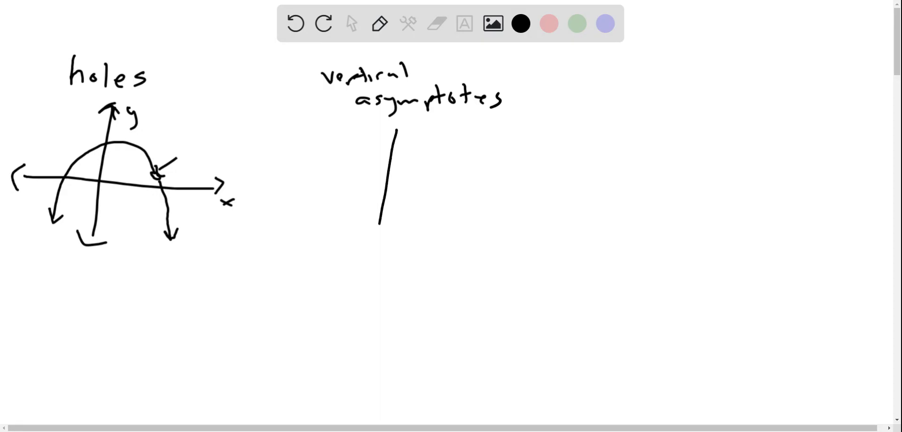
{"action": "left_click_drag", "start_coordinate": [395, 133], "coordinate": [375, 268]}
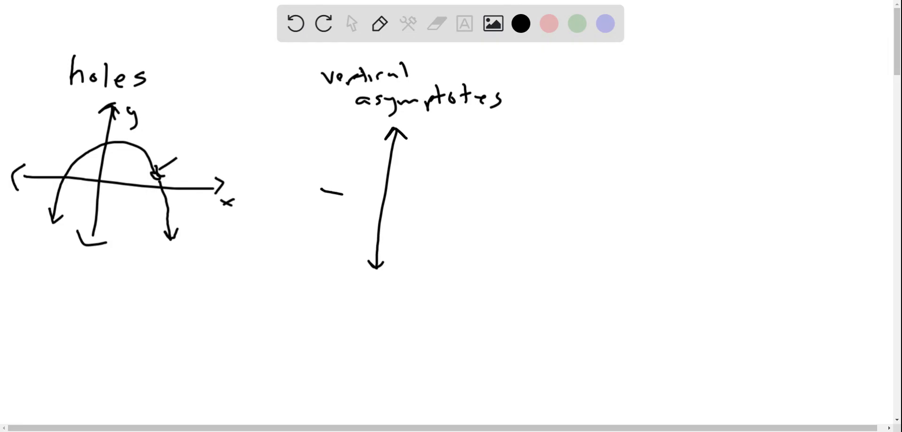
{"action": "left_click_drag", "start_coordinate": [322, 192], "coordinate": [506, 205]}
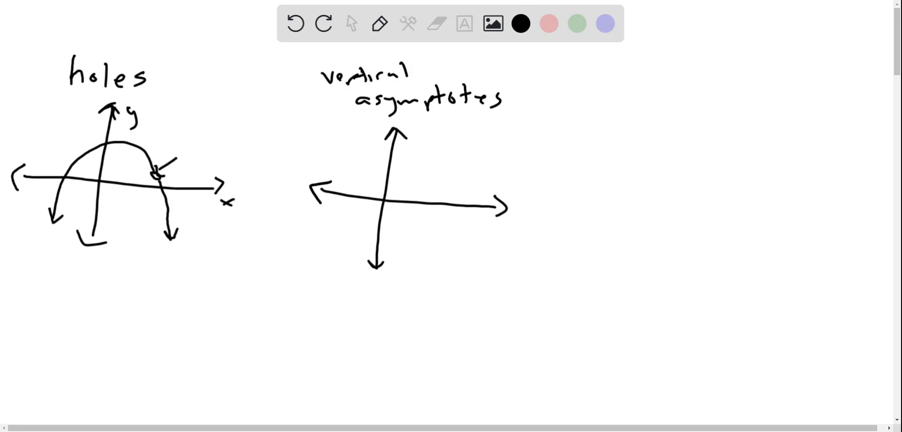
- Draw the upper-left and lower-right hyperbola-like branches of the graph
{"action": "left_click_drag", "start_coordinate": [426, 127], "coordinate": [410, 182]}
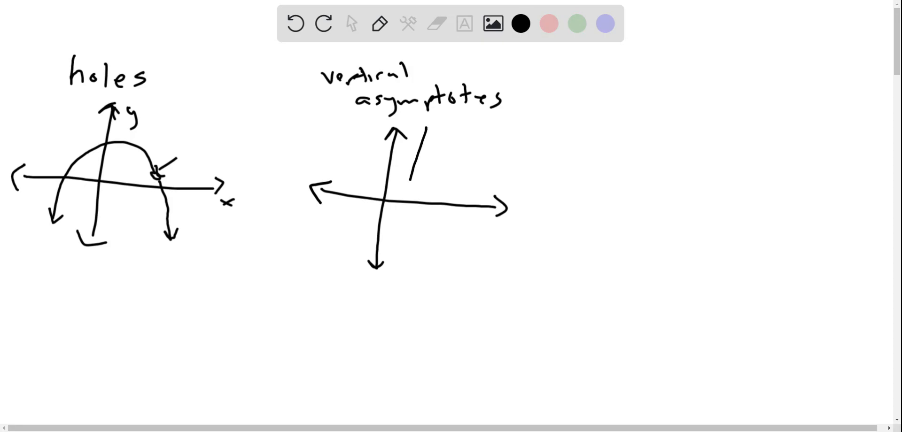
{"action": "left_click_drag", "start_coordinate": [429, 132], "coordinate": [319, 170]}
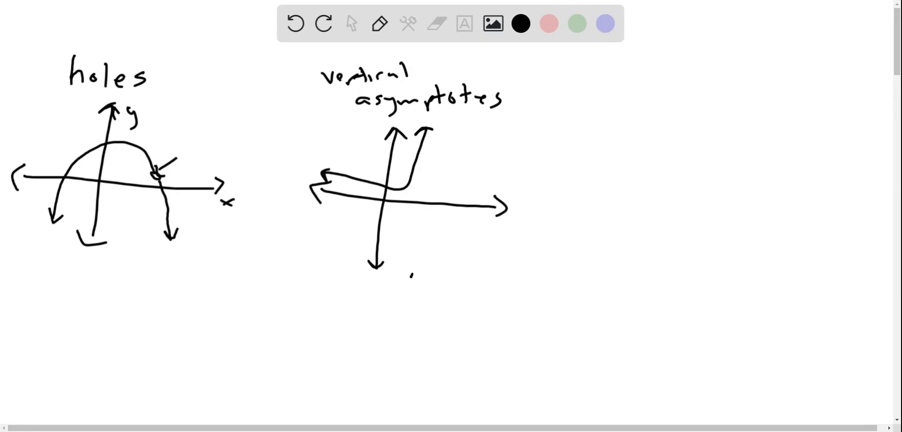
{"action": "left_click_drag", "start_coordinate": [412, 278], "coordinate": [509, 228]}
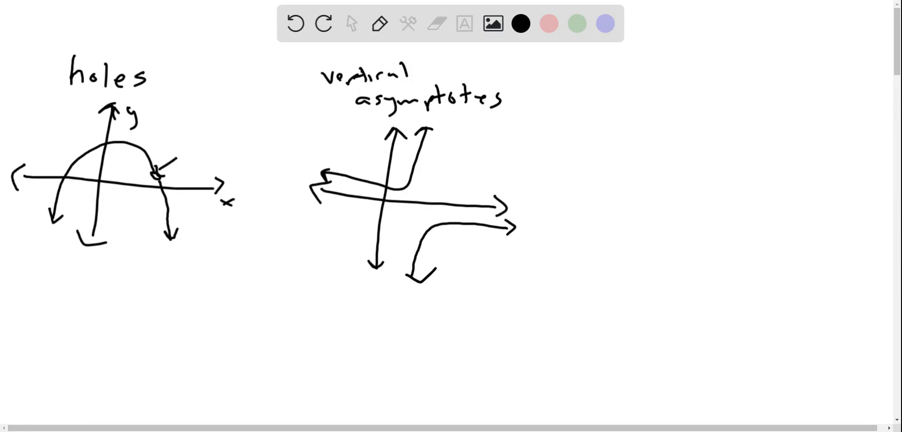
- Draw a red dashed vertical line between the two branches, then return to black ink
{"action": "left_click", "coordinate": [548, 23]}
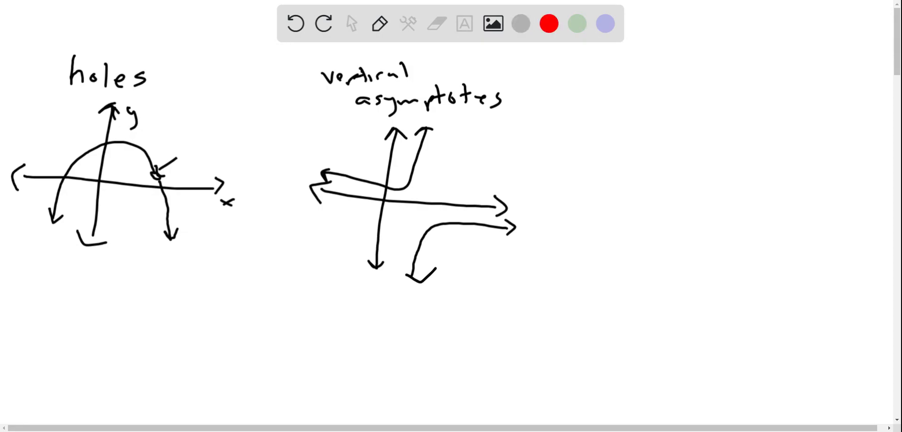
{"action": "left_click_drag", "start_coordinate": [433, 134], "coordinate": [418, 201]}
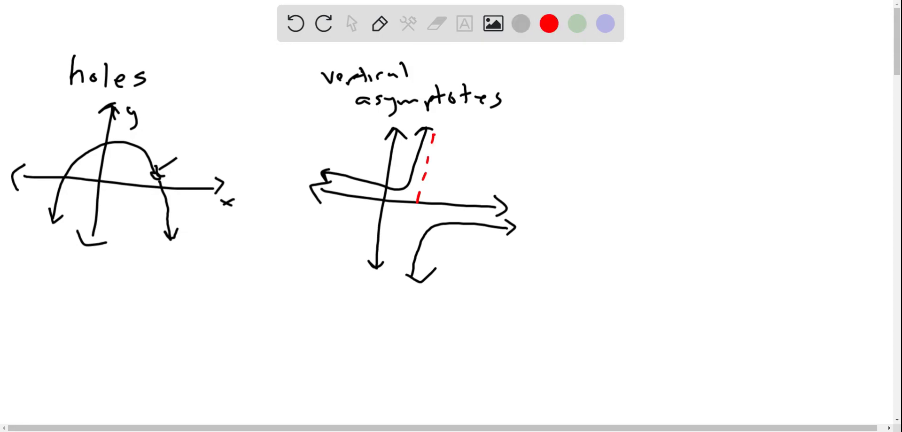
{"action": "left_click_drag", "start_coordinate": [420, 201], "coordinate": [393, 279]}
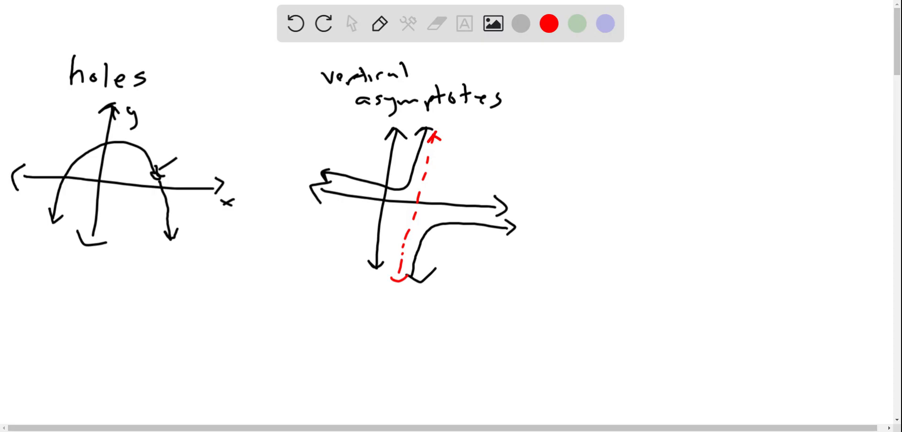
{"action": "left_click", "coordinate": [519, 23]}
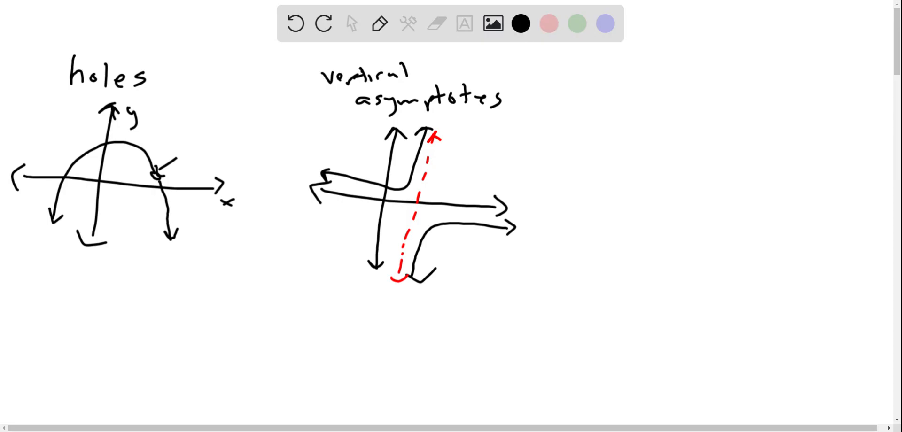
- Write the heading 'jumps' and draw the axes for the jump sketch
{"action": "left_click_drag", "start_coordinate": [590, 69], "coordinate": [604, 92]}
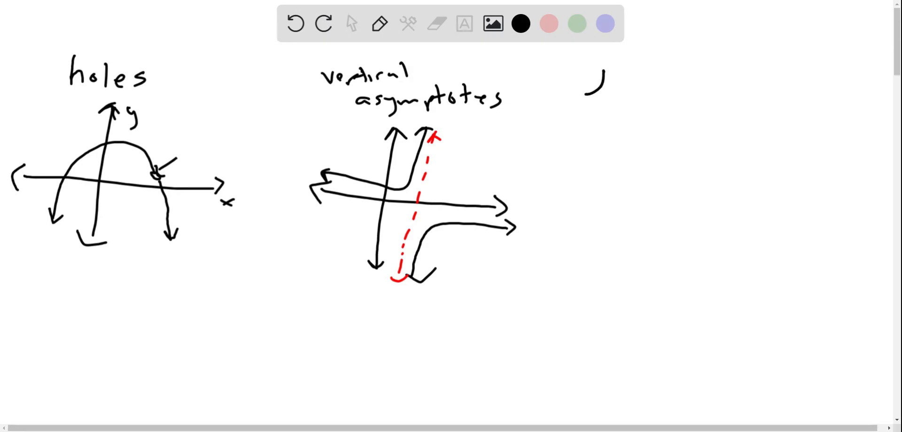
{"action": "type", "text": "jump"}
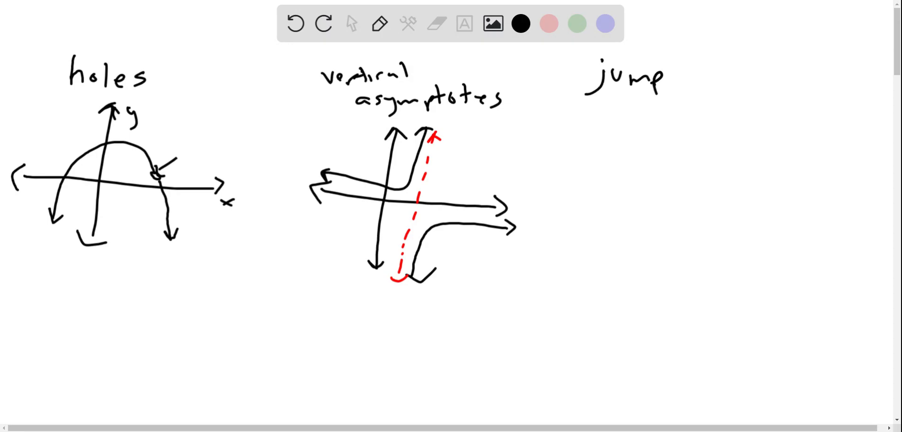
{"action": "type", "text": "s"}
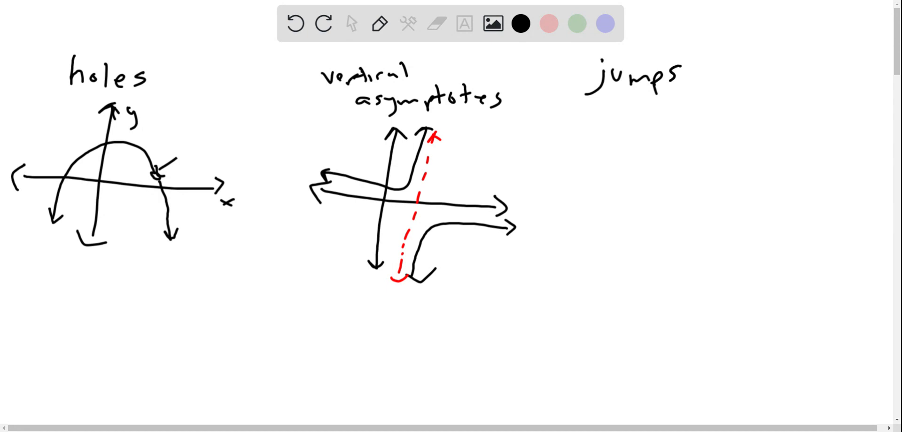
{"action": "left_click_drag", "start_coordinate": [643, 124], "coordinate": [642, 170]}
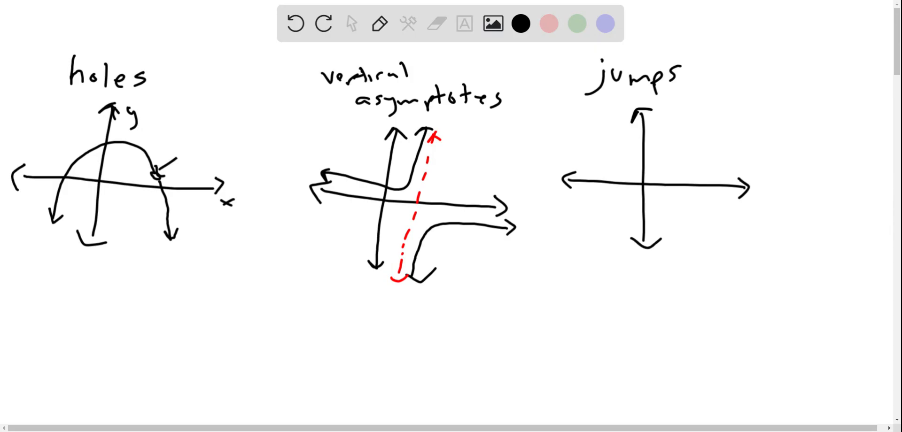
- Draw the left curve piece ending at an open circle and the upper ray above it
{"action": "left_click_drag", "start_coordinate": [604, 230], "coordinate": [667, 167]}
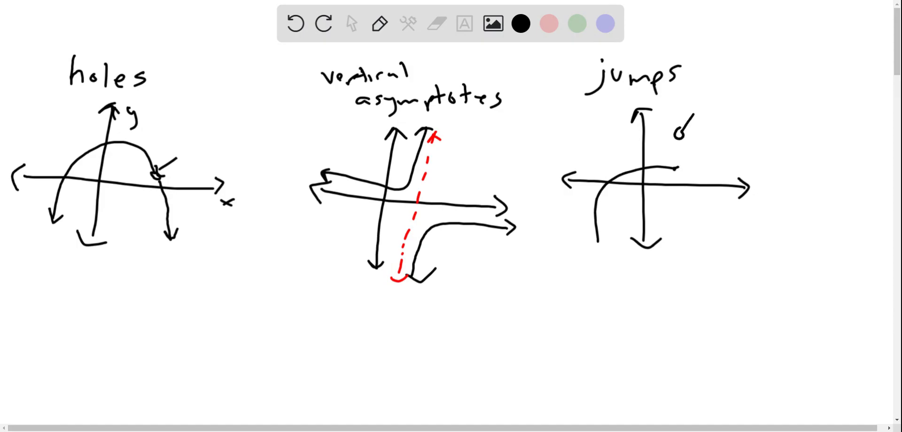
{"action": "left_click_drag", "start_coordinate": [682, 132], "coordinate": [727, 70]}
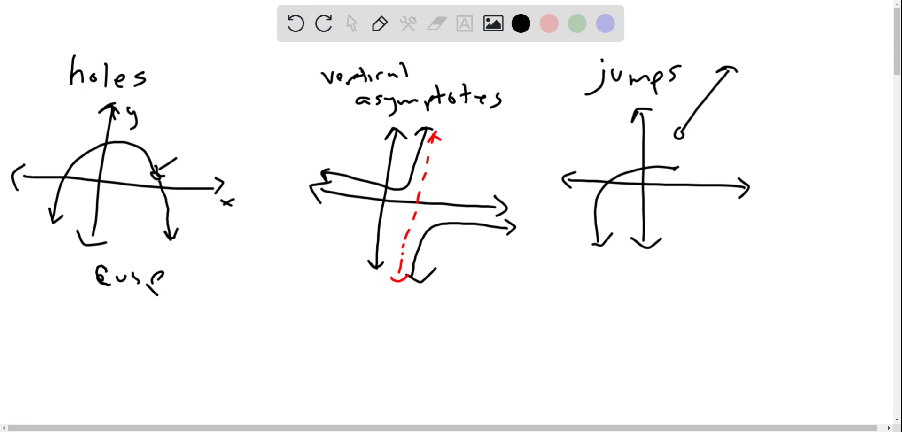
- Draw axes for the cusp sketch of f(x)=|x| and begin the left arm of the V graph
{"action": "left_click_drag", "start_coordinate": [198, 293], "coordinate": [206, 408]}
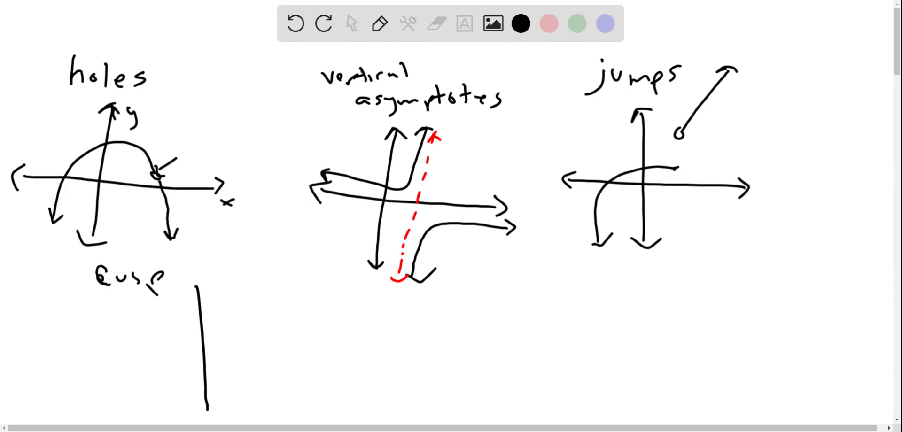
{"action": "left_click_drag", "start_coordinate": [141, 351], "coordinate": [259, 354]}
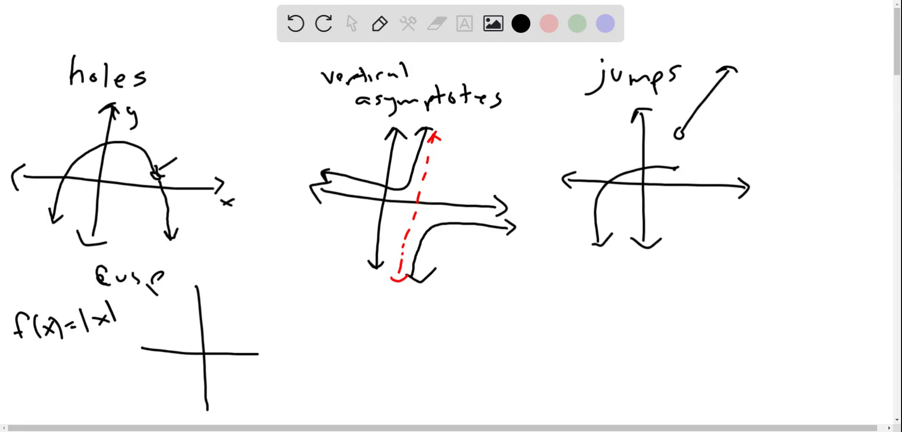
{"action": "left_click_drag", "start_coordinate": [173, 282], "coordinate": [176, 314]}
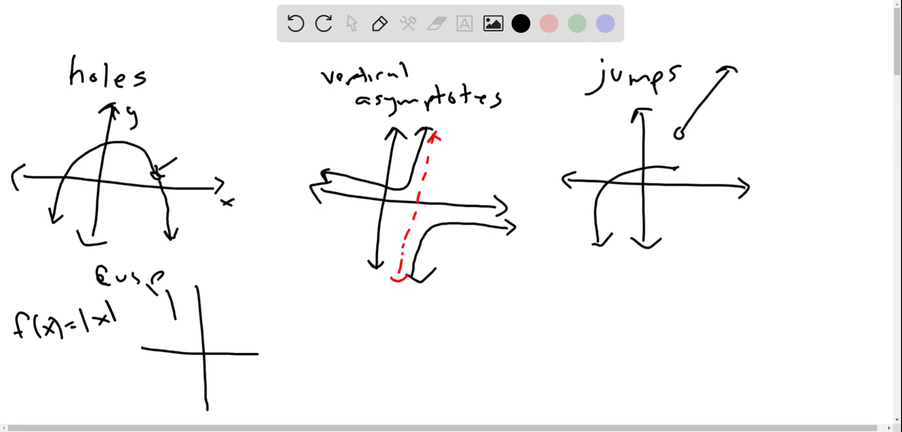